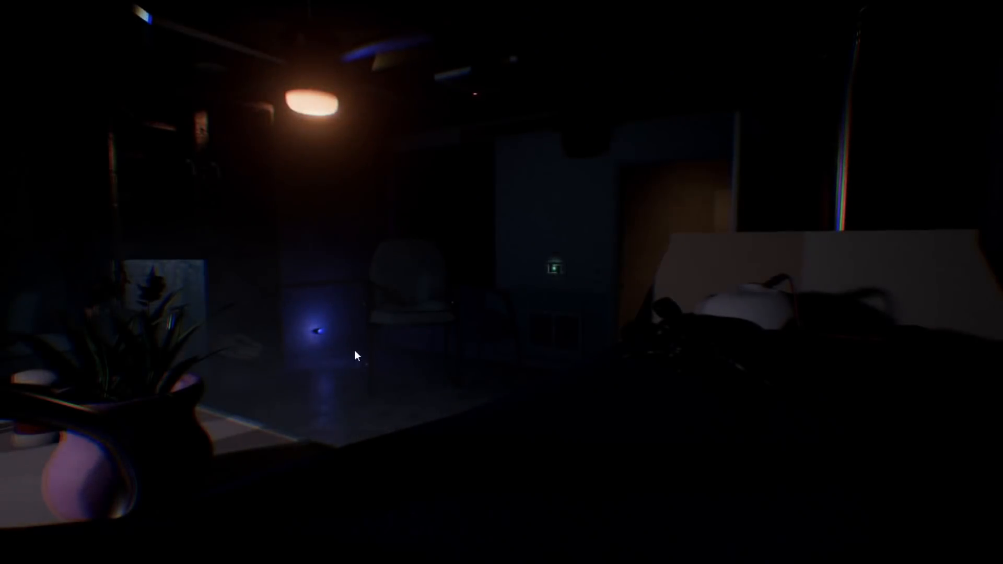
mouse_move(356, 332)
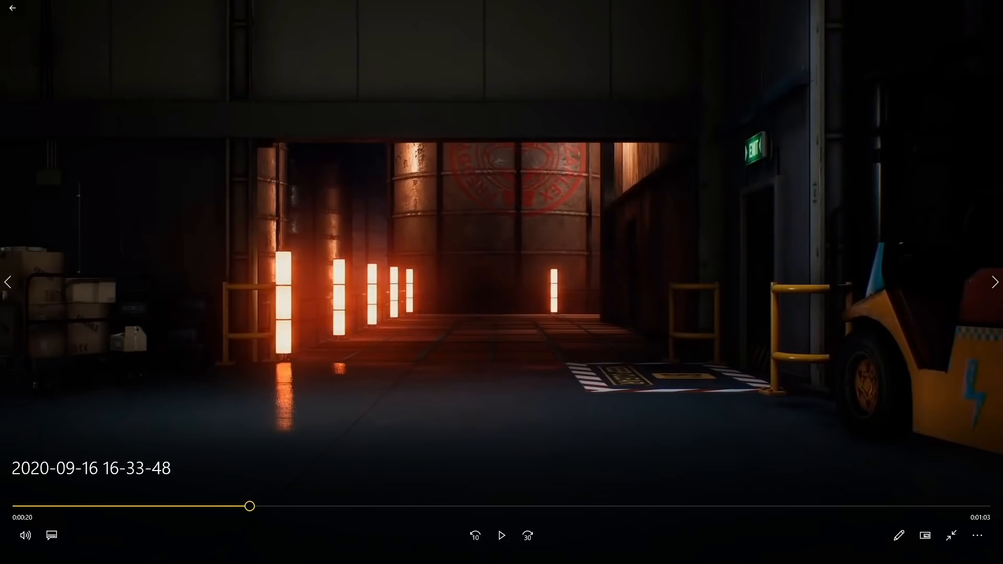
Step: Step the trailer through the warehouse and forklift shots to 0:26, then resume into the tiled room
click(501, 535)
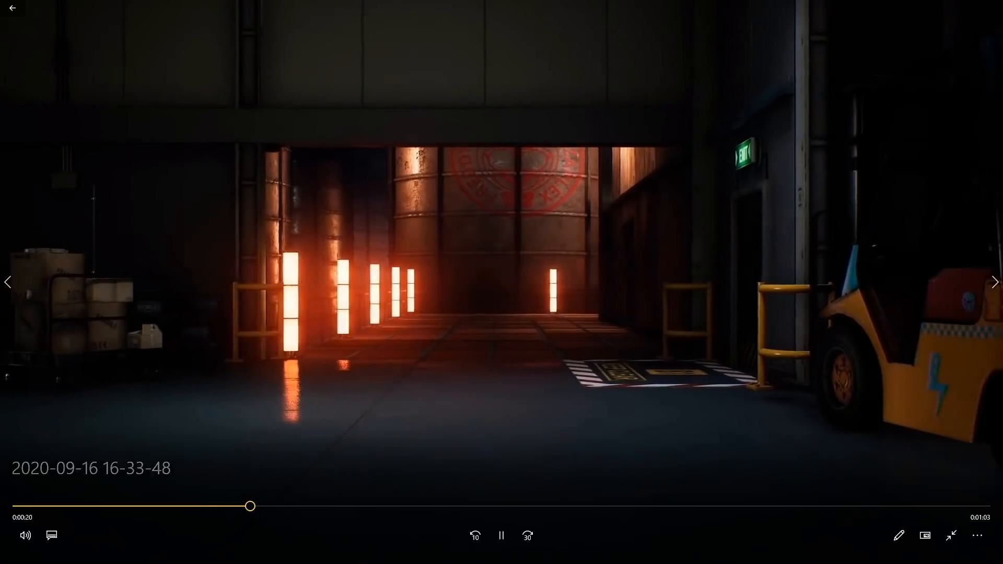
click(502, 535)
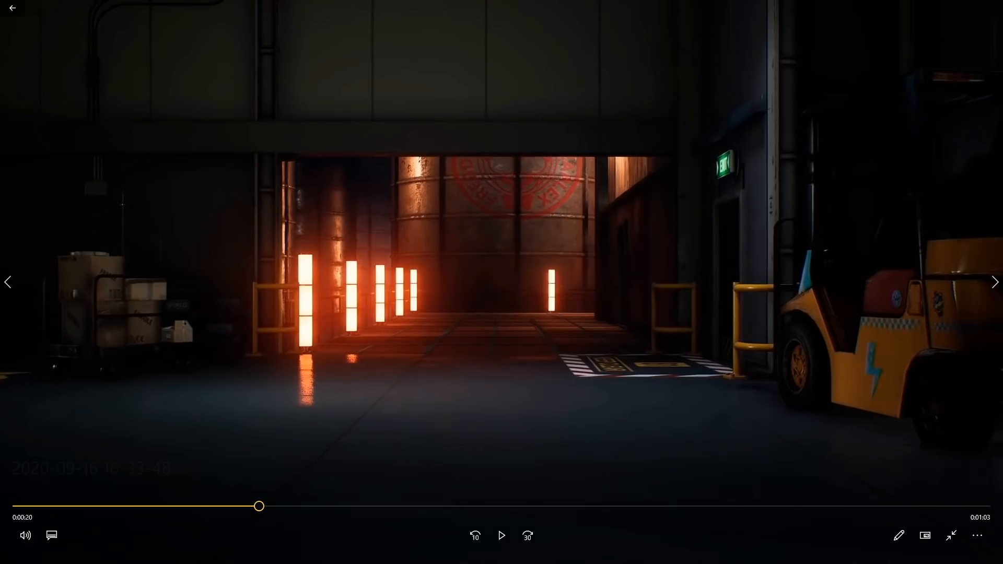
click(501, 535)
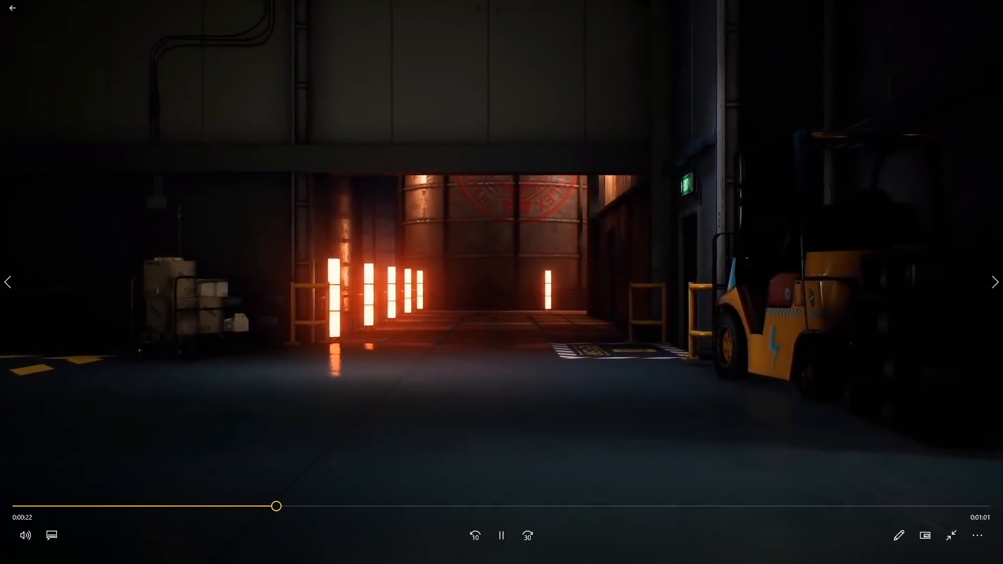
click(501, 535)
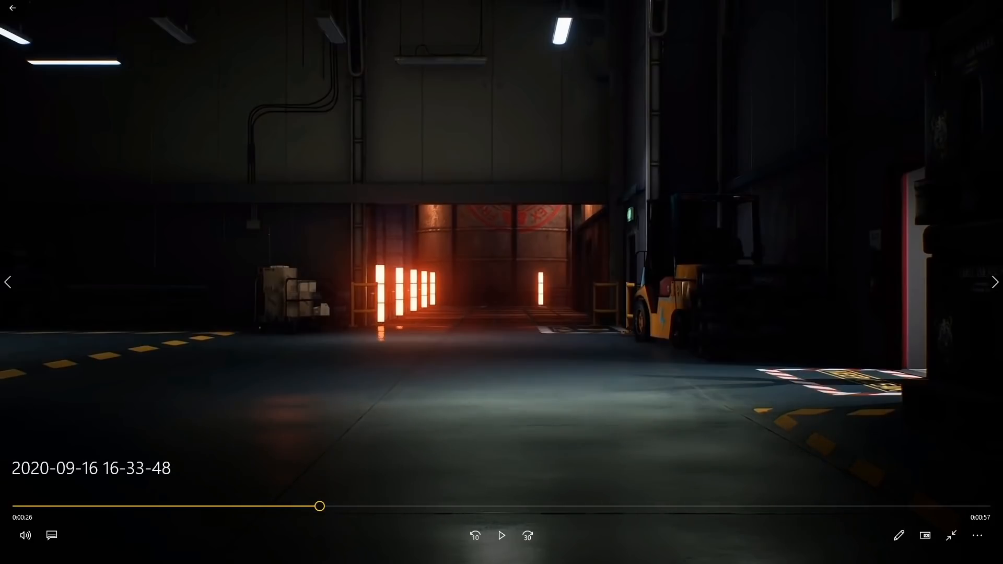
click(502, 535)
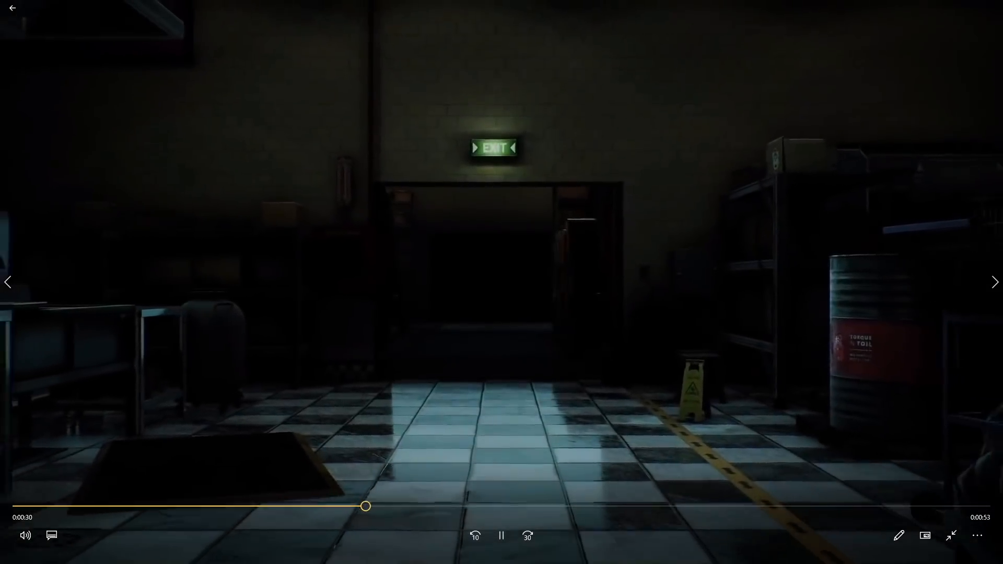
Step: Step through the kitchen corridor in short play-pause bursts from about 0:30
click(501, 535)
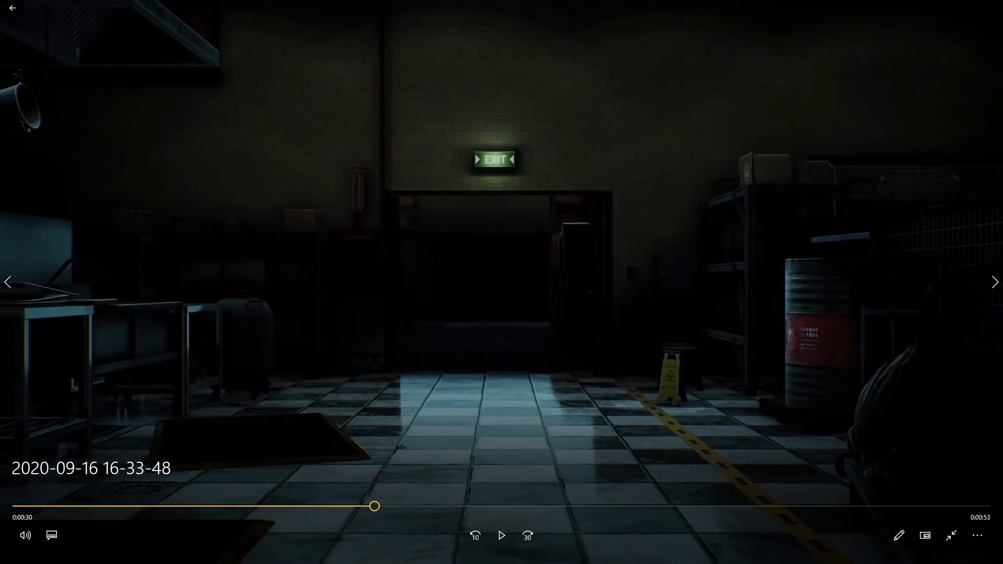
click(501, 535)
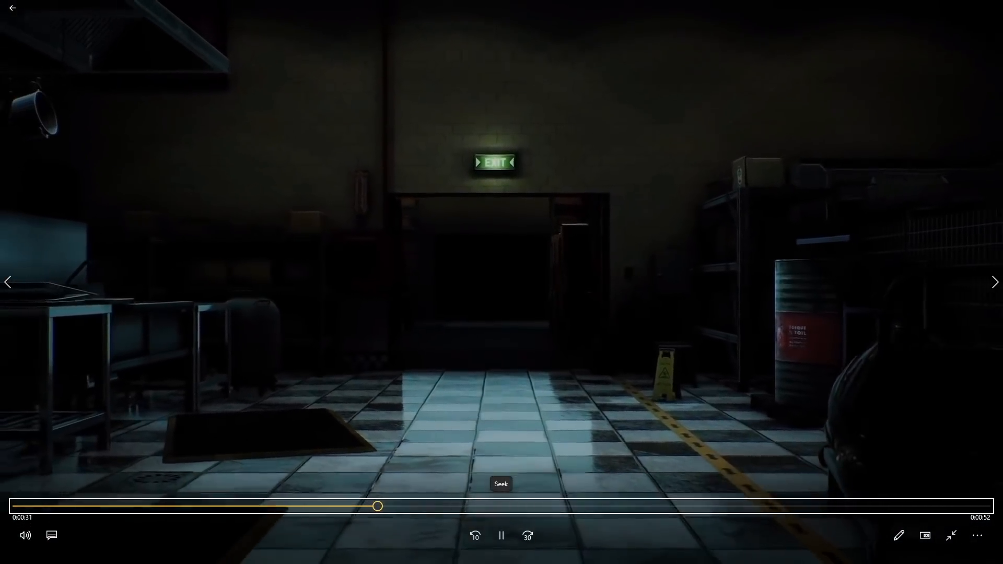
click(500, 535)
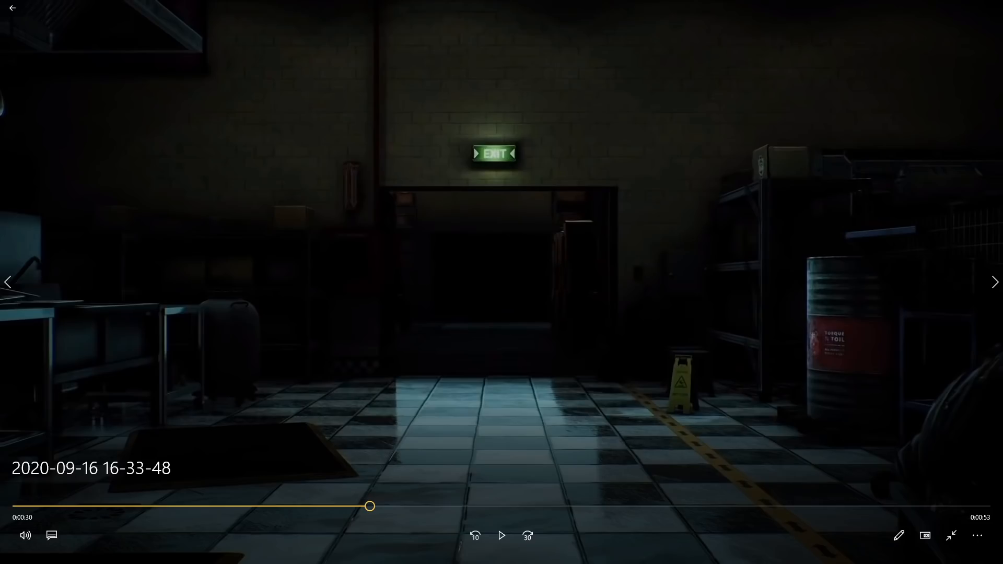
click(502, 536)
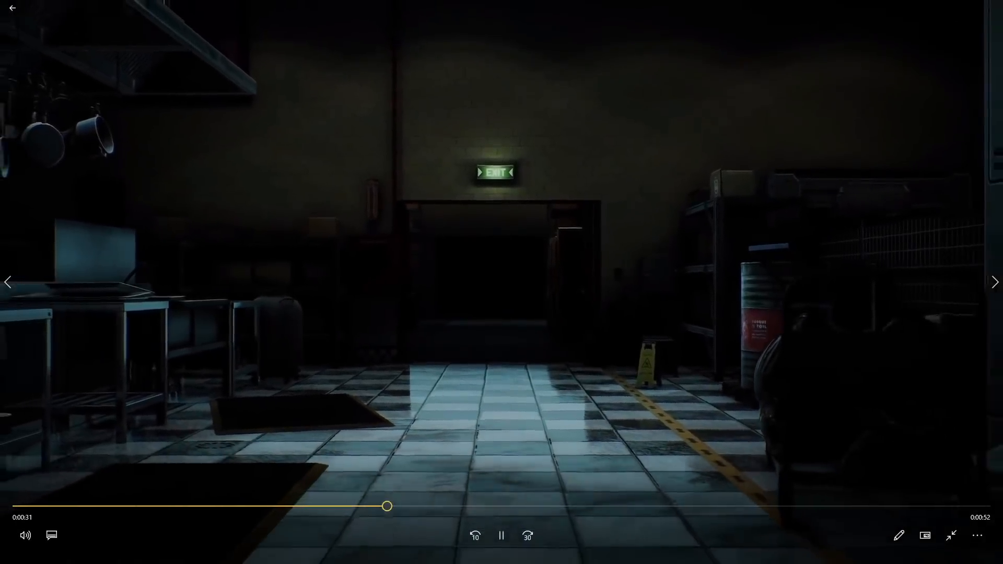
click(501, 535)
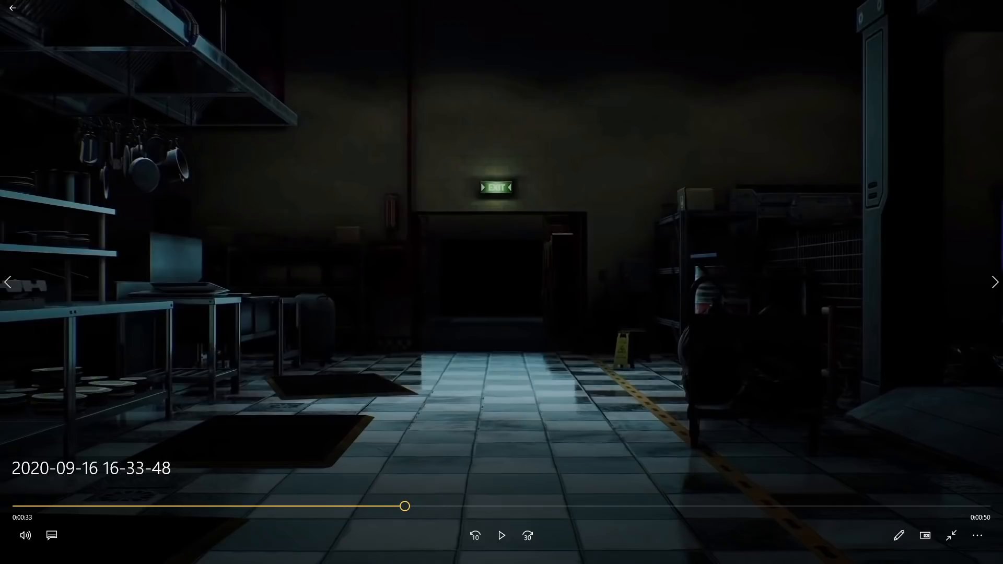
Step: Advance deeper into the kitchen and pause at about 0:36 with the red-eyed robot on the shelving
click(501, 535)
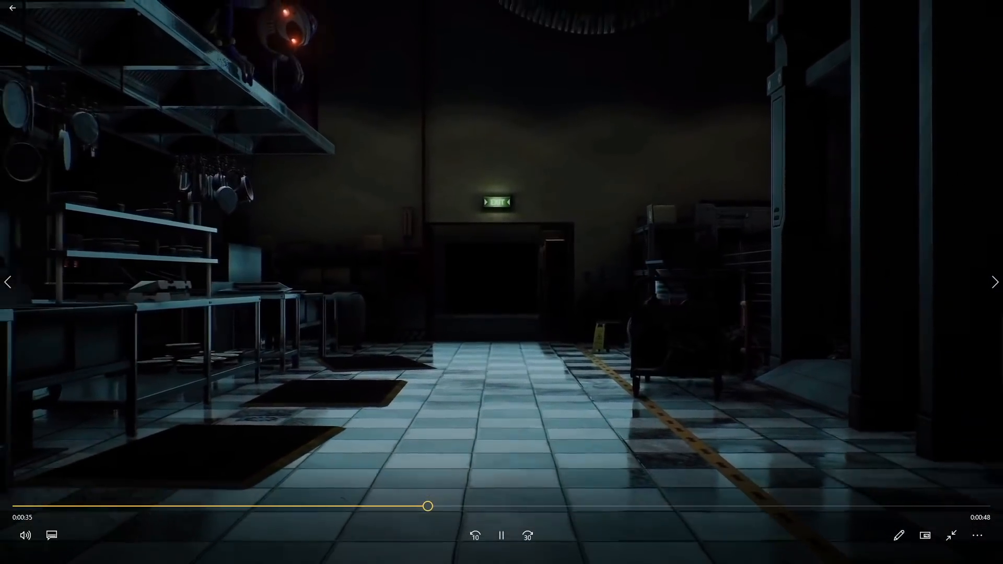
click(501, 535)
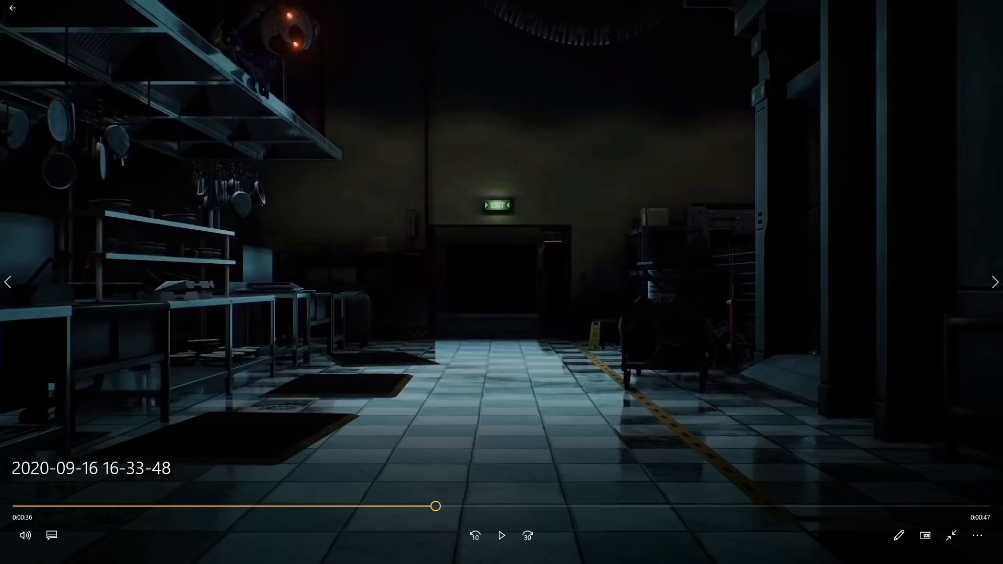
click(501, 535)
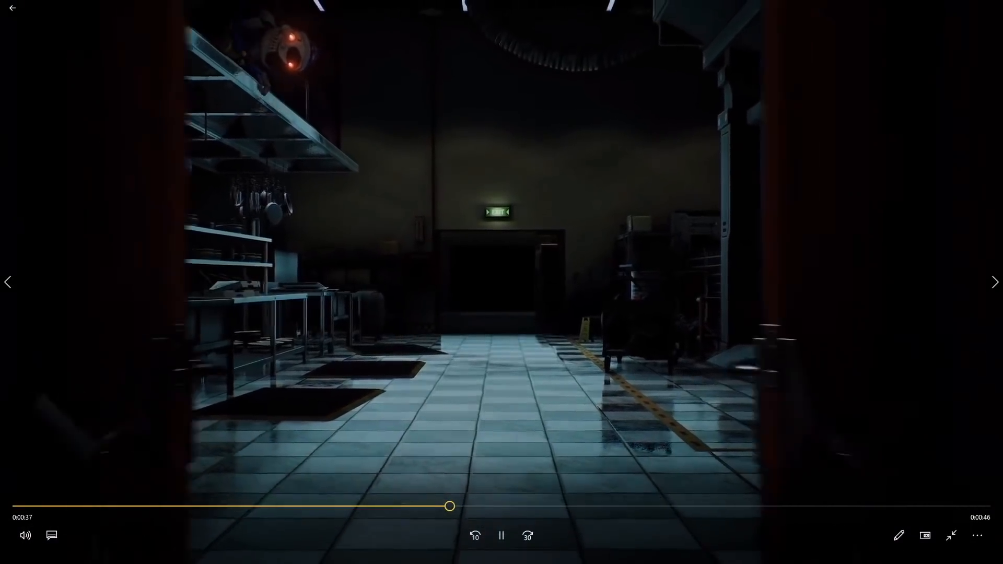
click(501, 535)
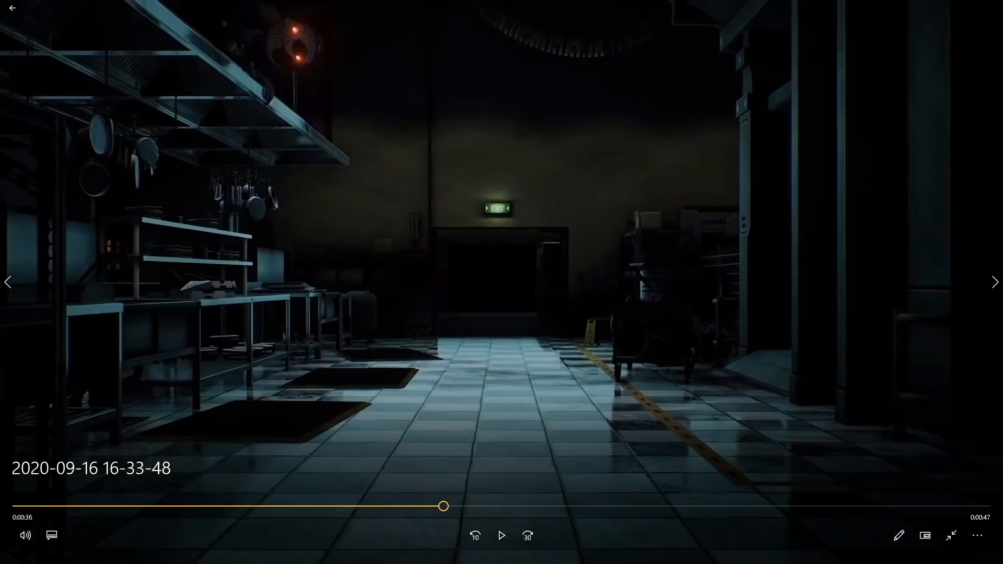
click(501, 535)
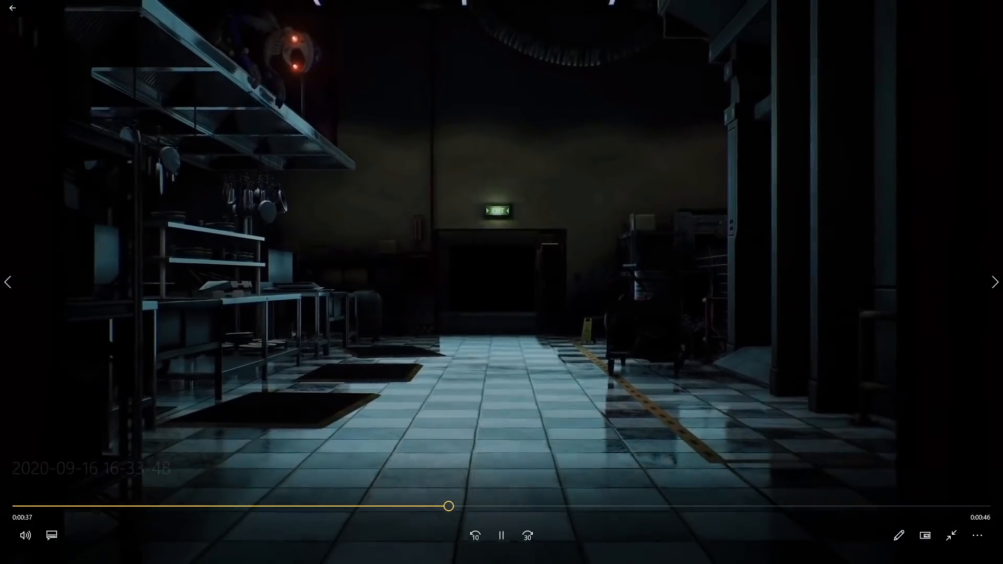
click(501, 535)
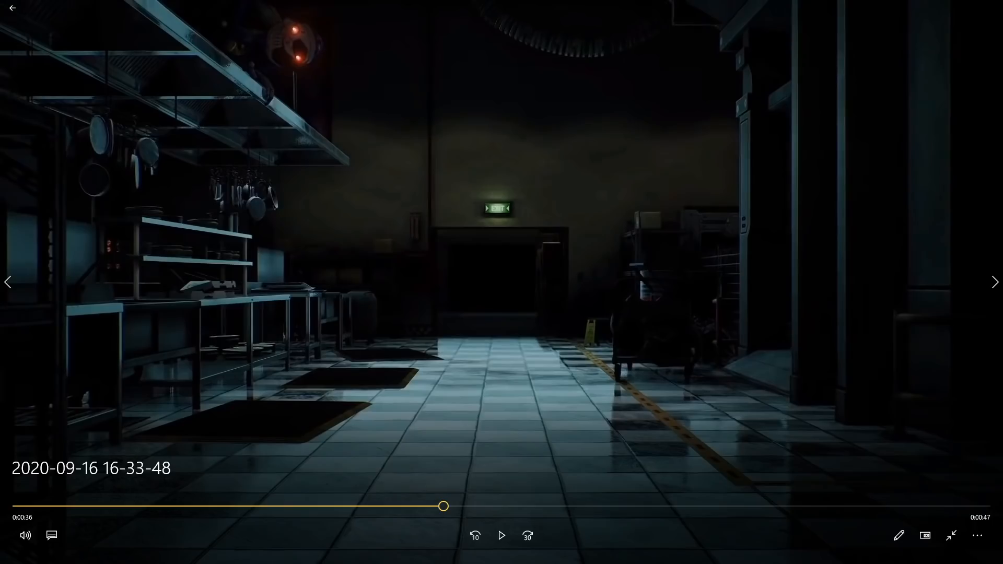
Step: Play the trailer on to the neon space area with the green alligator animatronic at 0:46
click(502, 535)
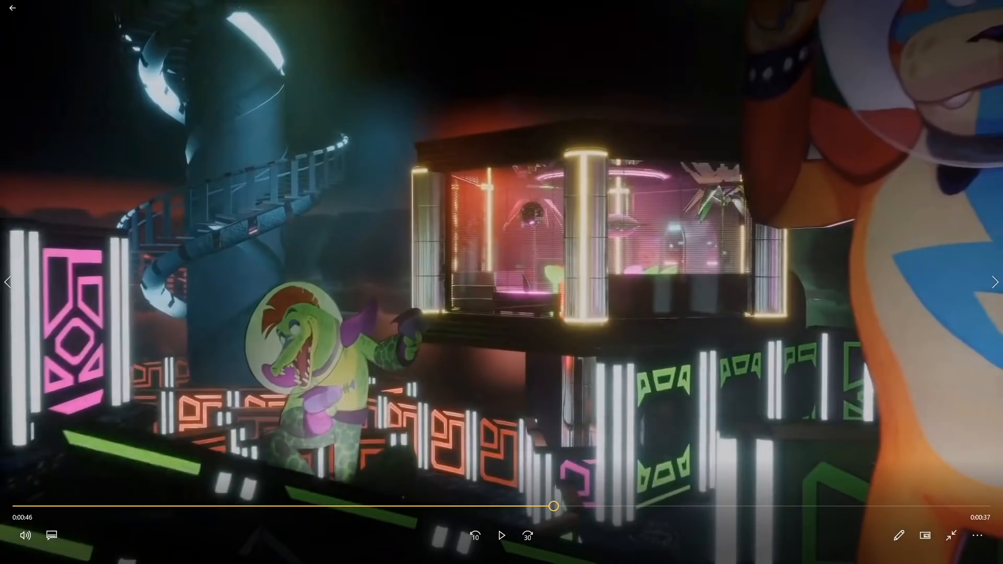
Step: Step forward and pause at about 0:50 with the orange bear beside the alligator on the neon stage
click(501, 535)
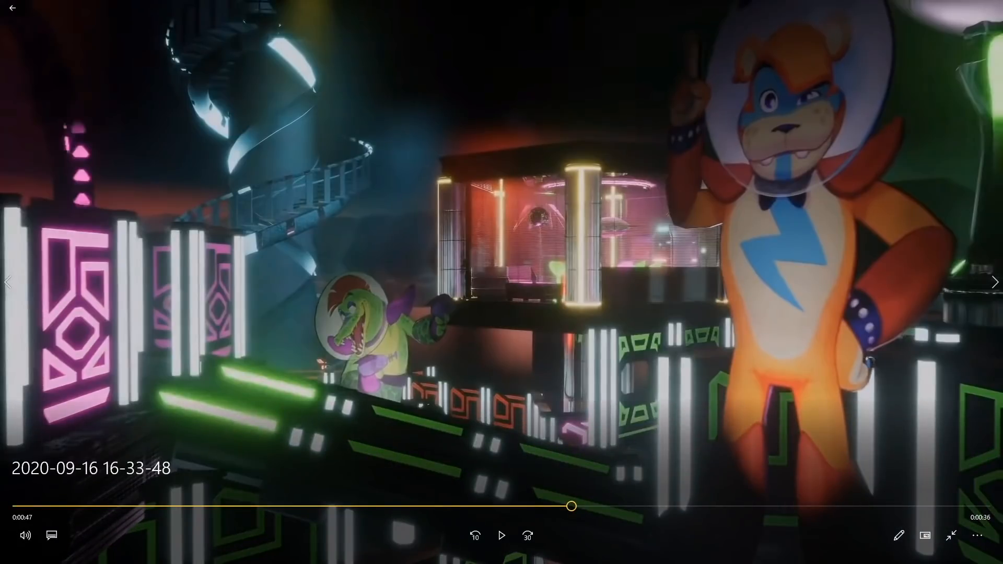
click(502, 535)
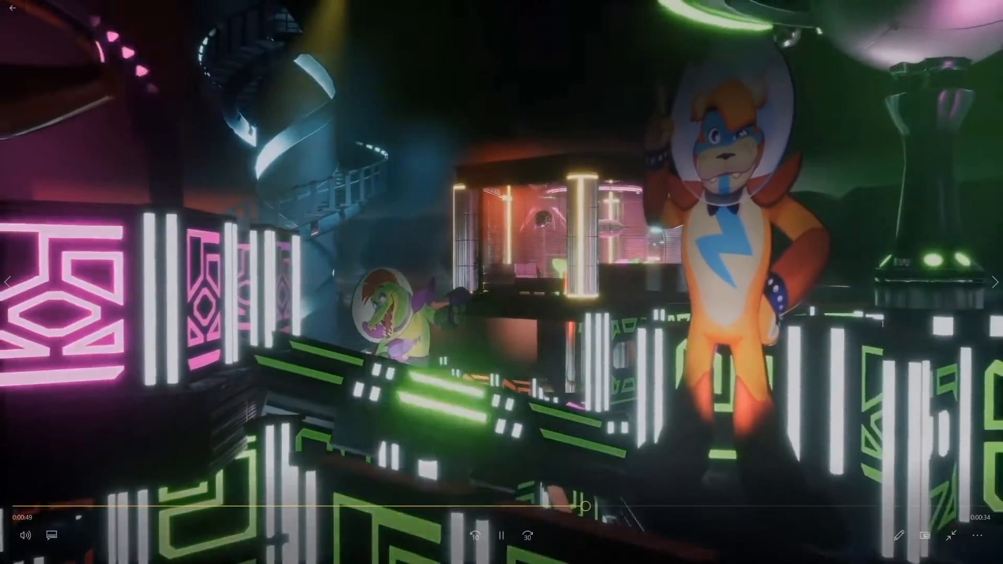
click(502, 535)
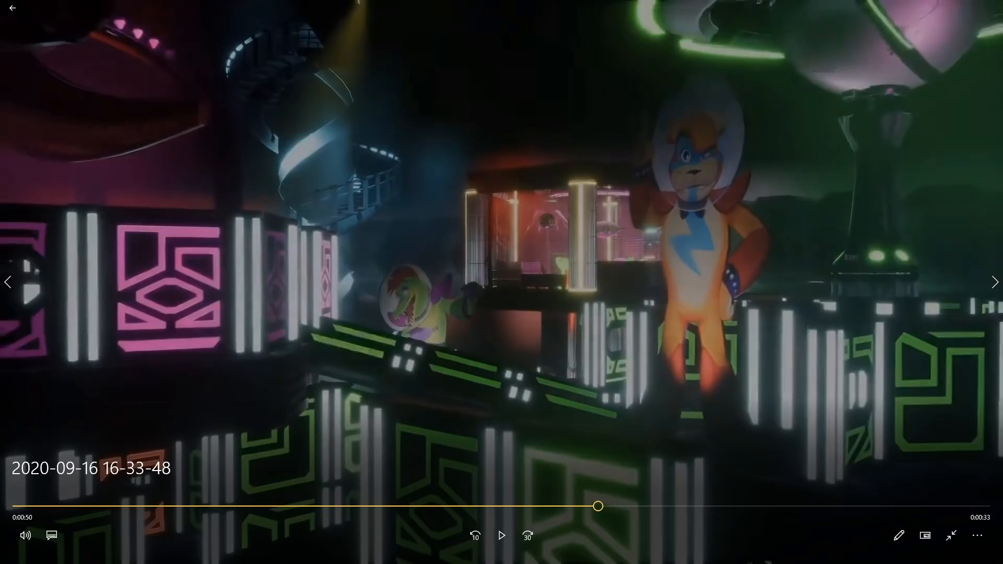
Step: Play on to about 1:00 and pause on the Mega Pizzaplex lobby with the golden statue
click(502, 535)
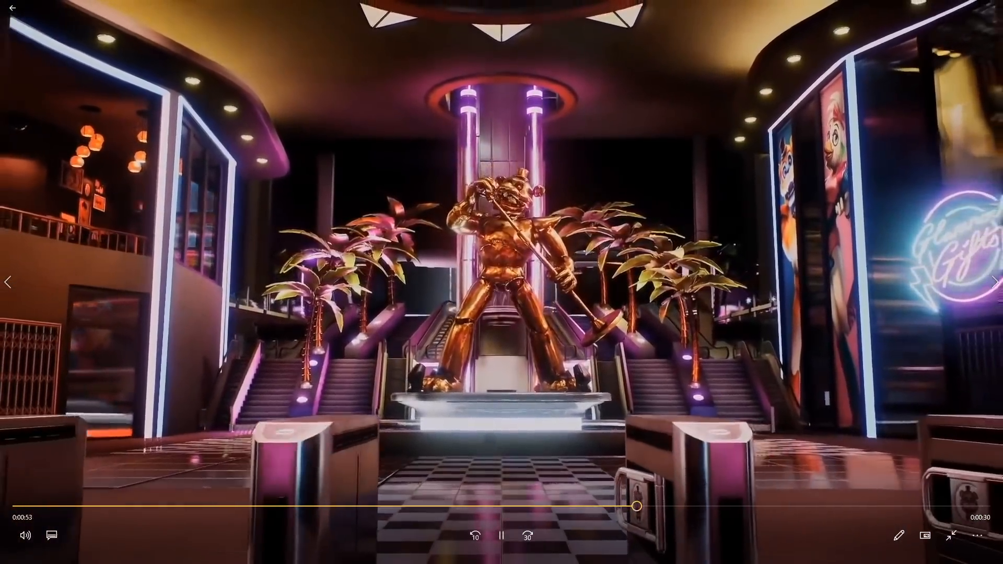
click(501, 536)
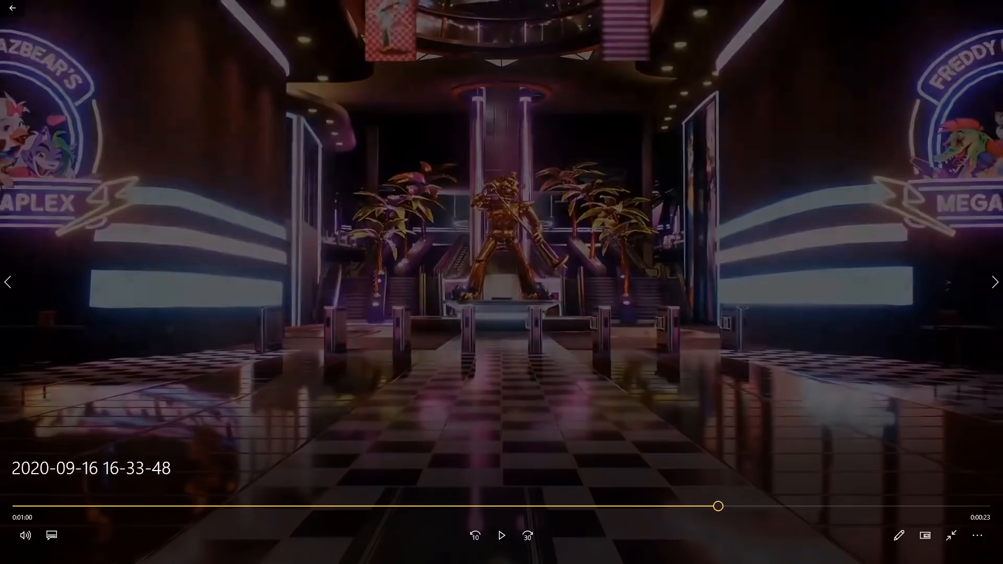
Step: Play on to about 1:11 and hold on the close-up of glowing red animatronic eyes
click(501, 535)
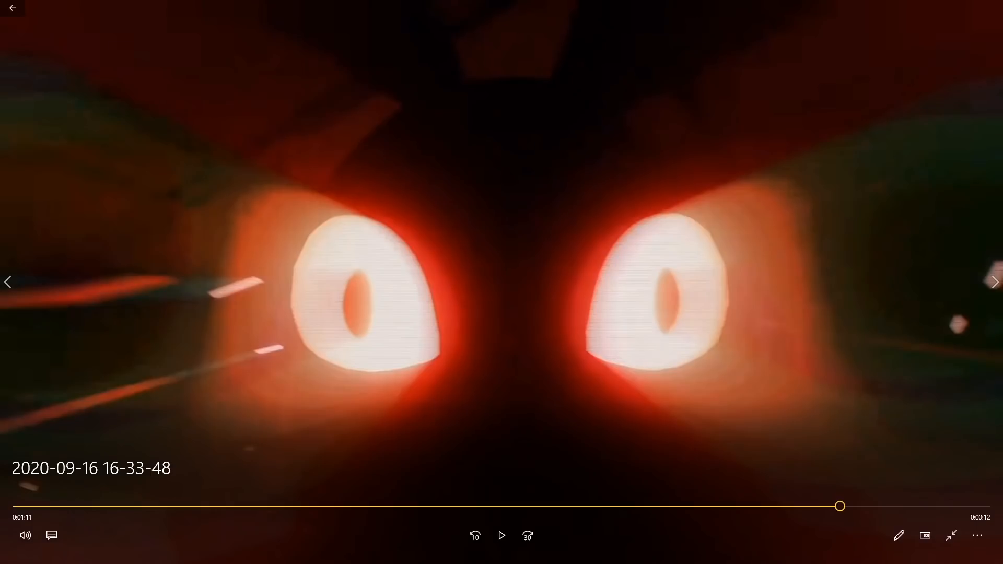
Step: Jump the trailer back to the dim warehouse shot with the yellow forklift at 0:23
click(290, 507)
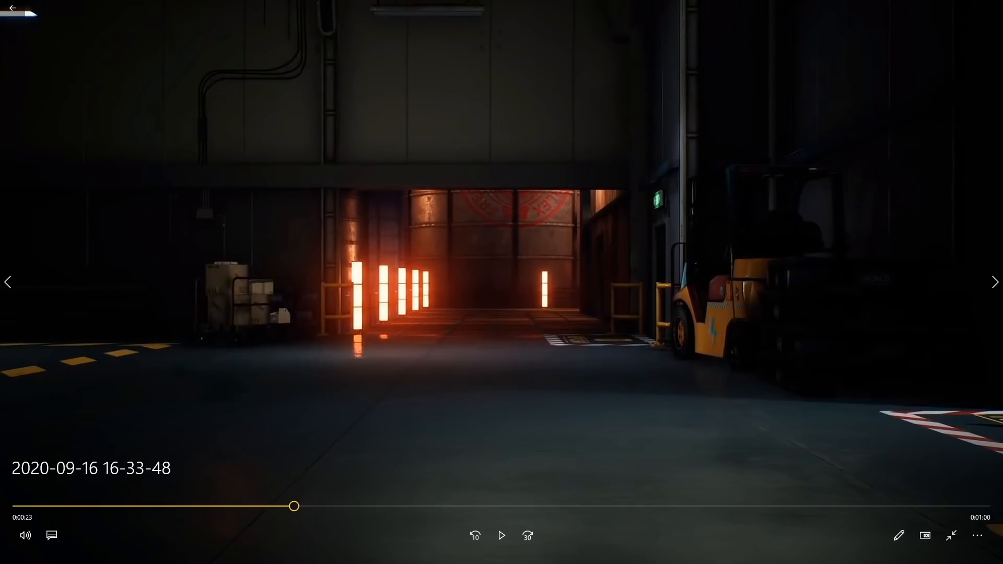
Step: Resume from the warehouse and pause at 0:46 on the neon scene with the alligator and bear
click(502, 535)
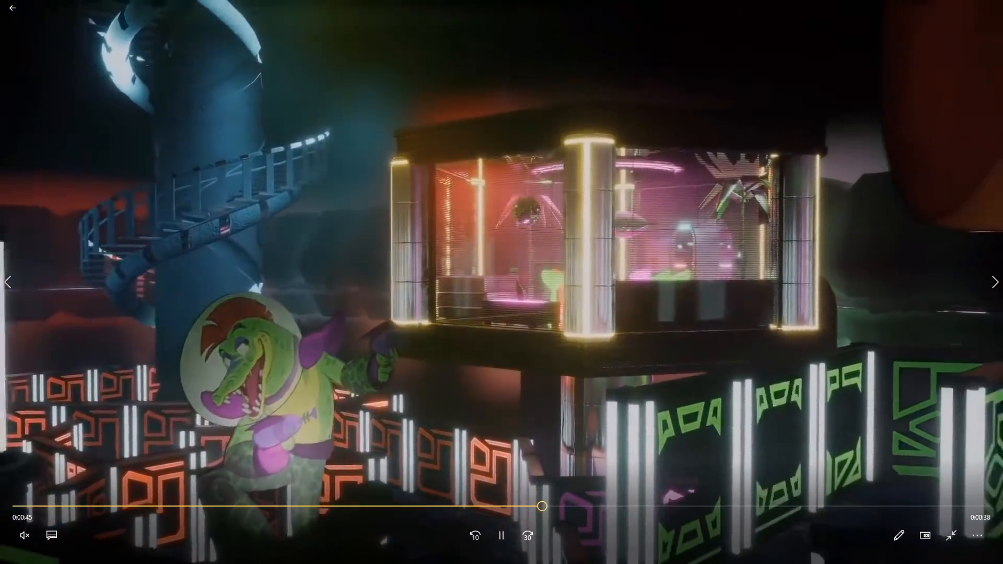
click(502, 535)
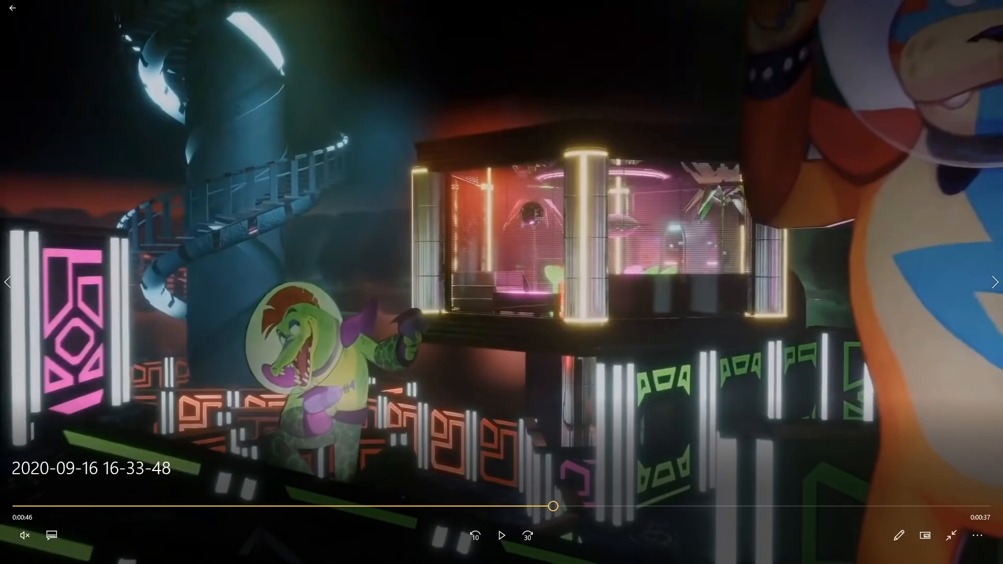
Step: Play on, pausing at 0:54 and again at 1:00 on the wide lobby shot with the golden statue
click(501, 535)
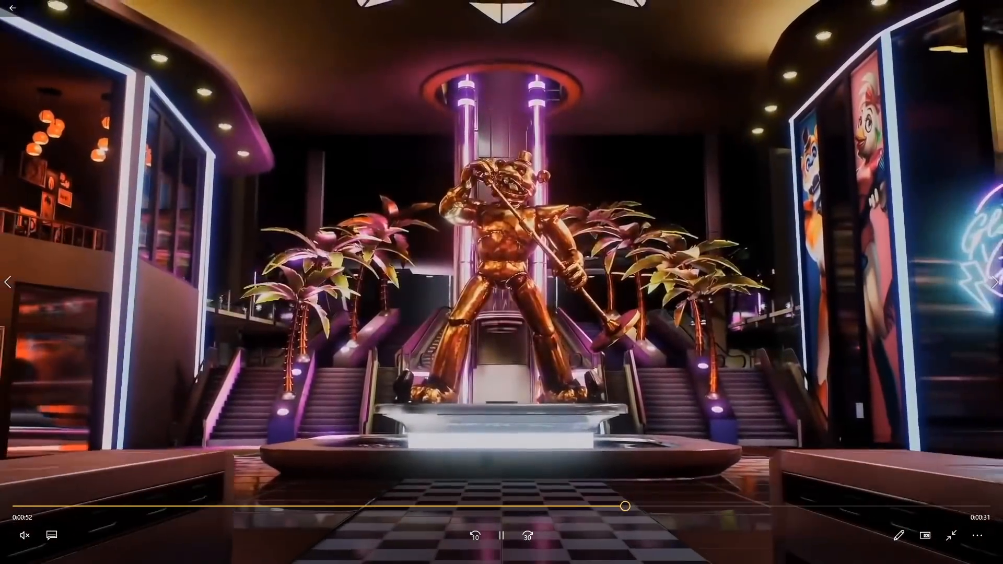
click(500, 535)
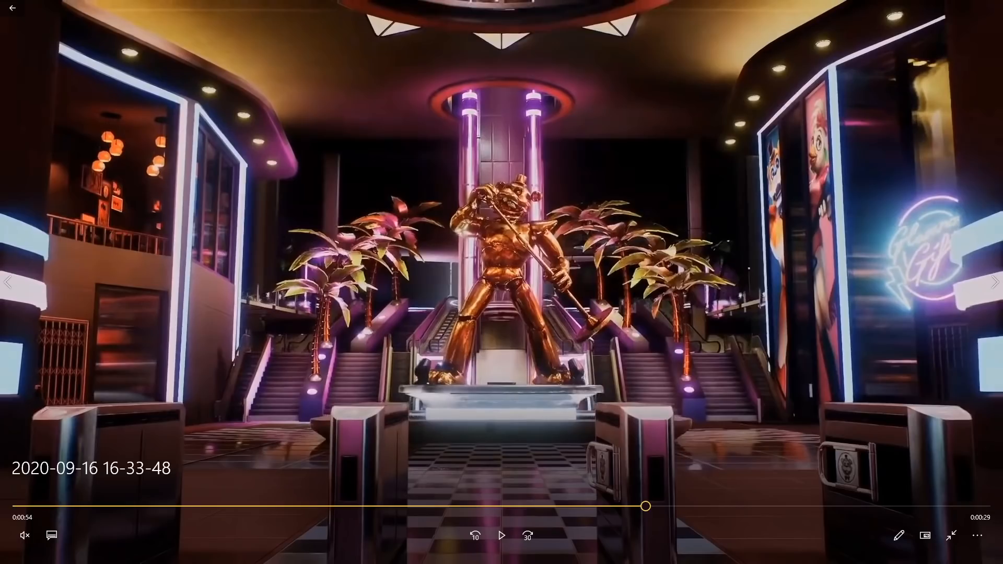
click(502, 535)
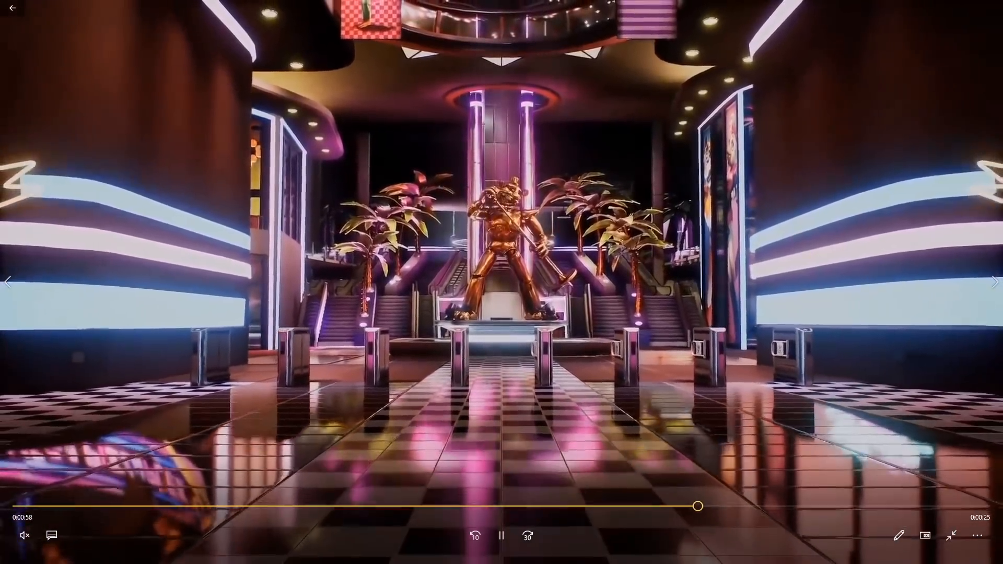
click(501, 536)
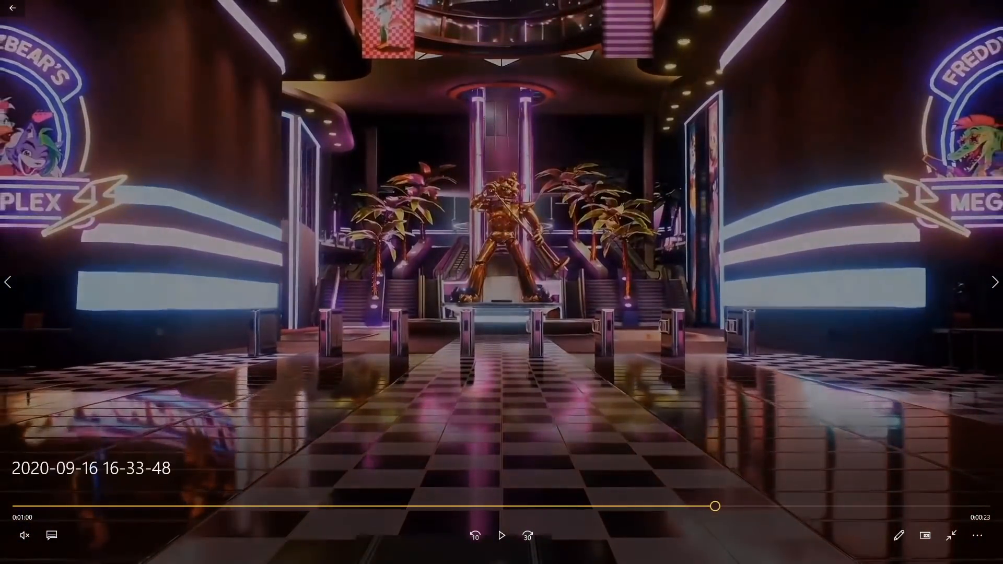